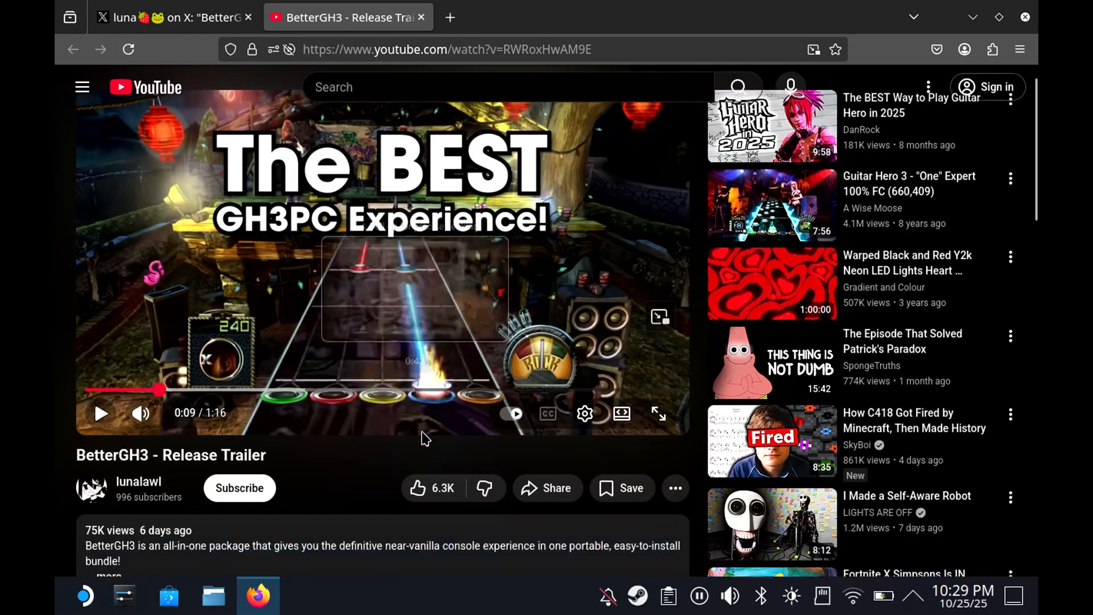
Step: Scroll the trailer description to reach the BetterGH3 Google Drive download link
scroll(down, 3)
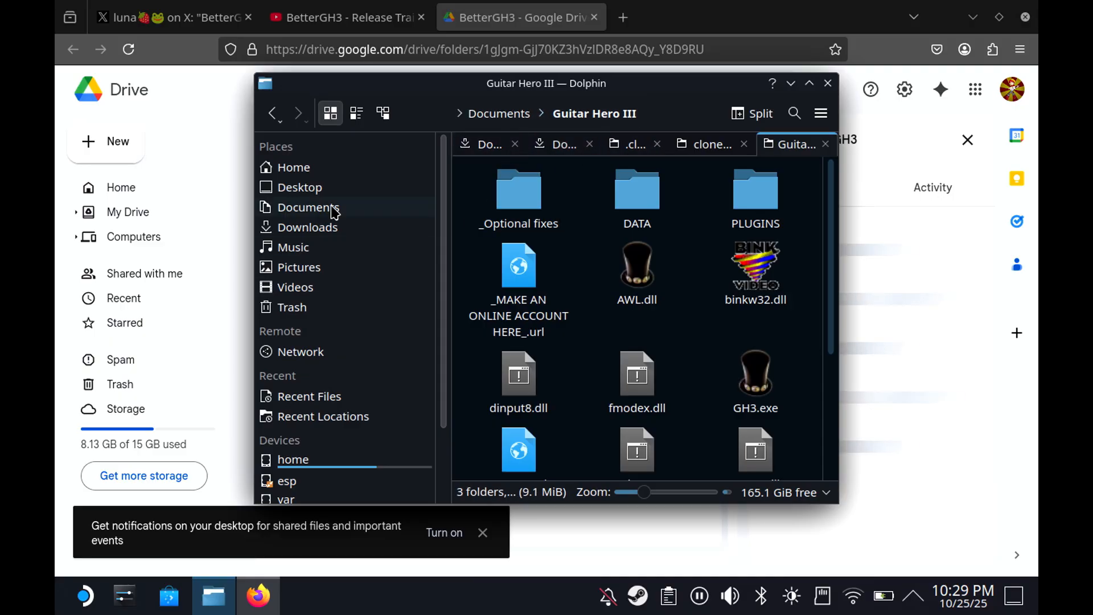
Step: Check Downloads, then go into Documents and the extracted Guitar Hero III folder
click(308, 226)
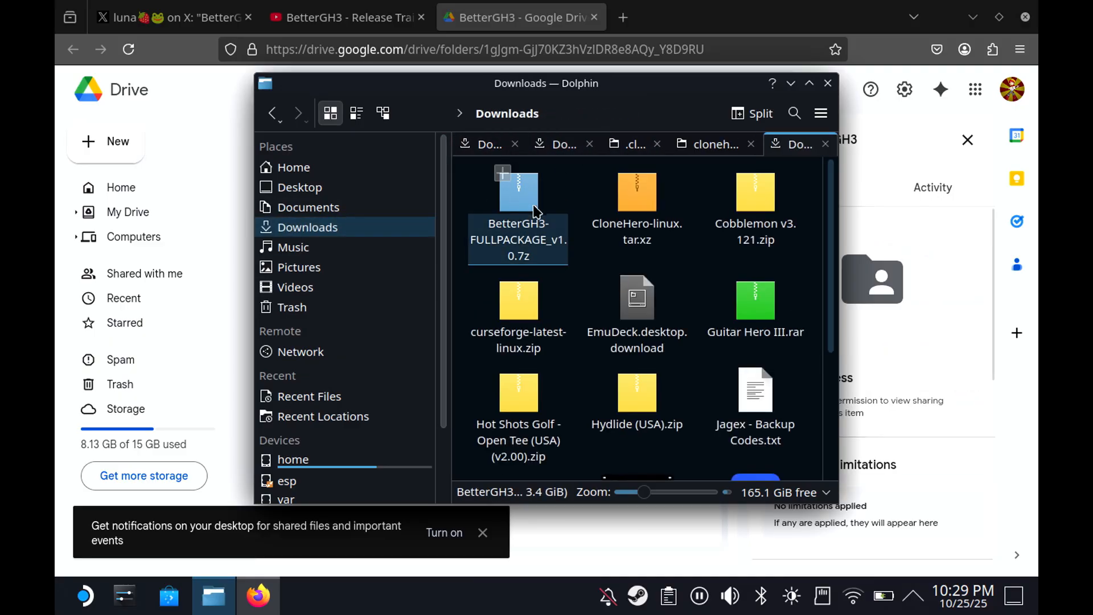
click(308, 207)
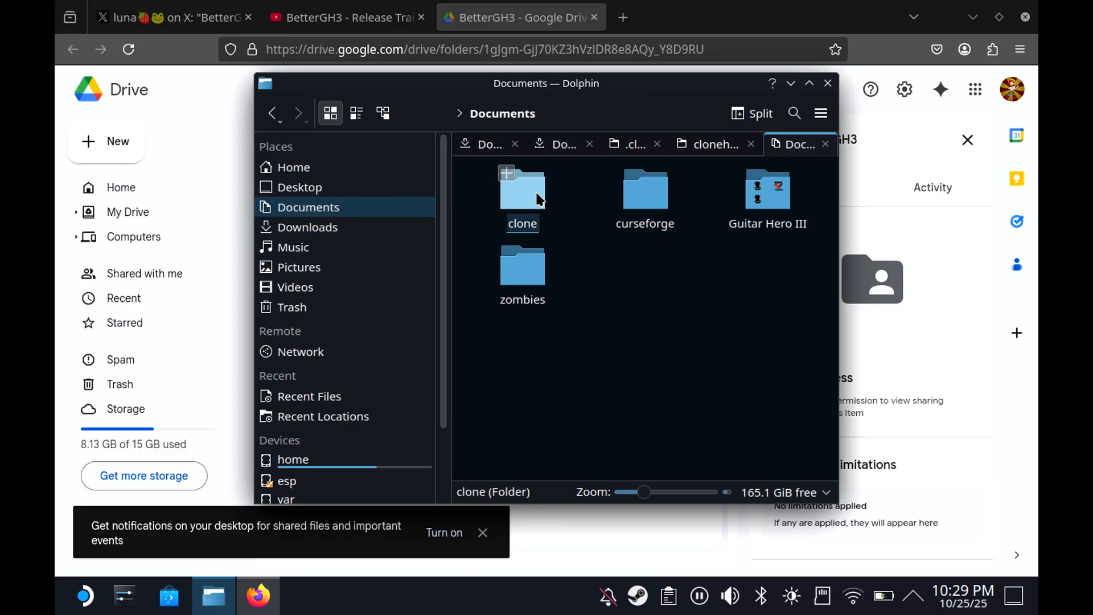
double_click(767, 195)
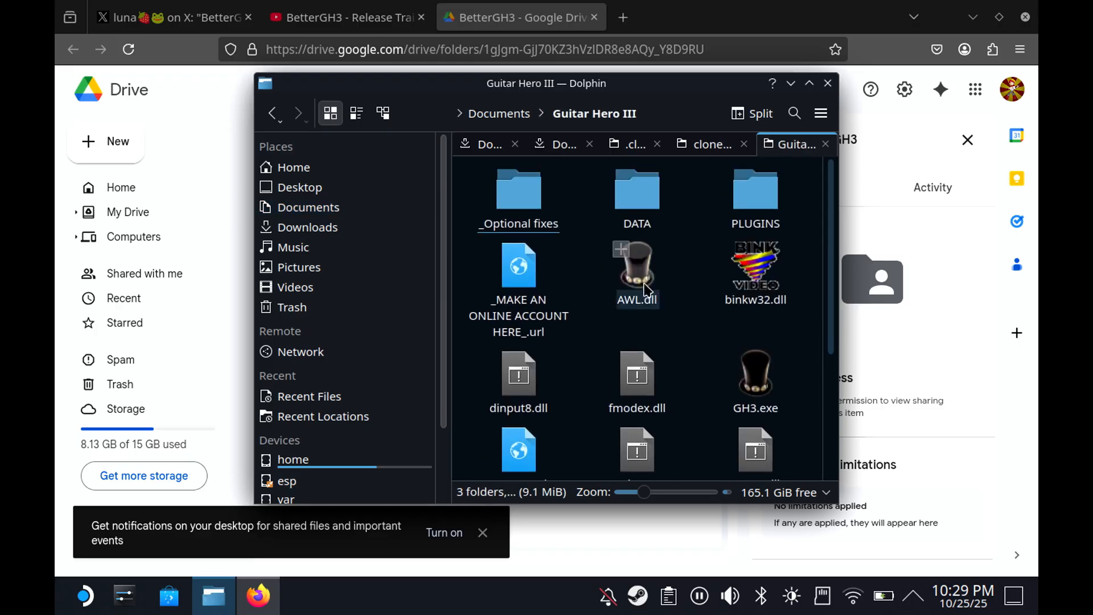
Step: Hide Dolphin and Firefox so the Steam store is showing
click(809, 83)
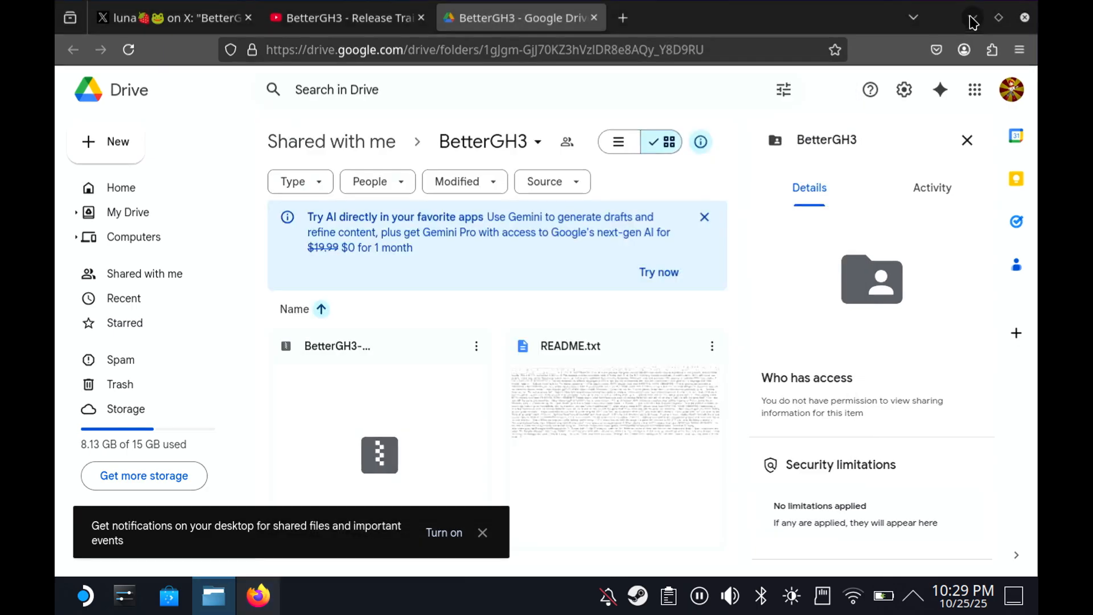
click(302, 596)
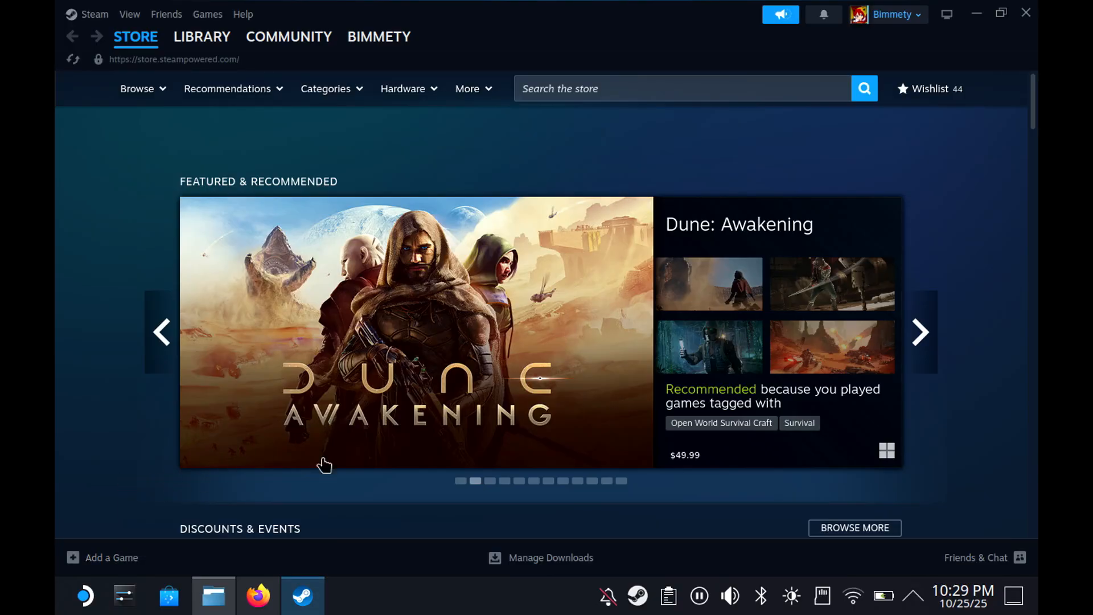
Step: Add GH3.exe from Documents/Guitar Hero III as a non-Steam game
click(102, 557)
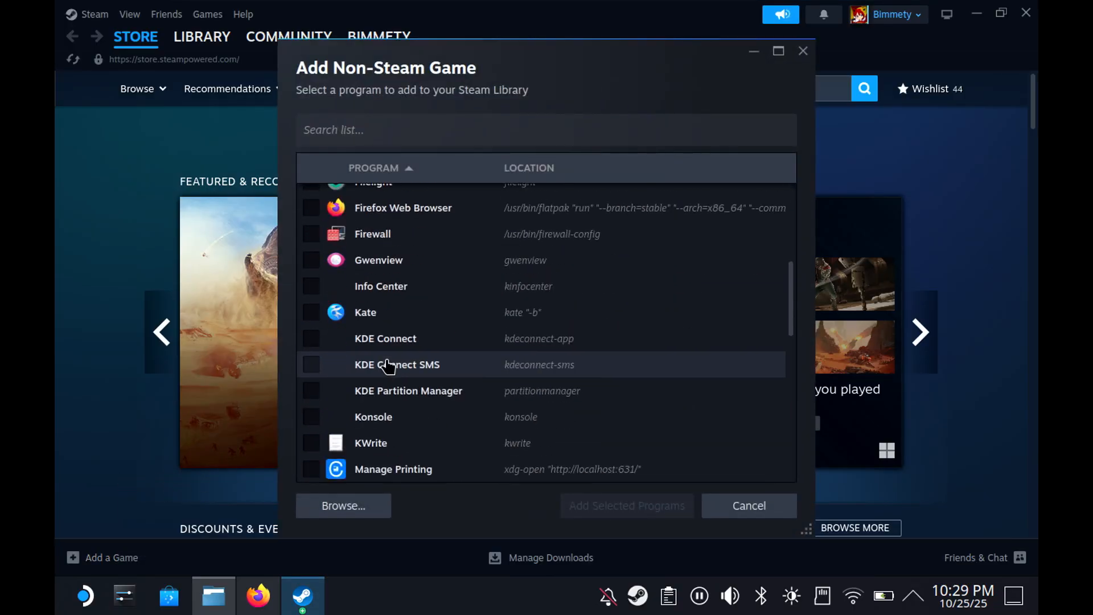
scroll(down, 3)
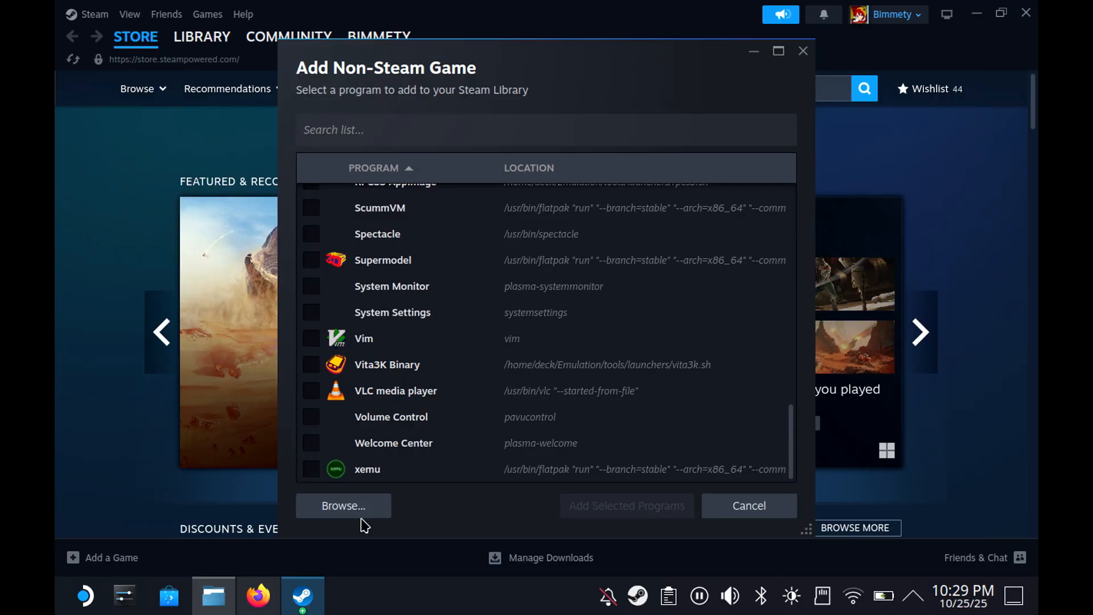
click(343, 505)
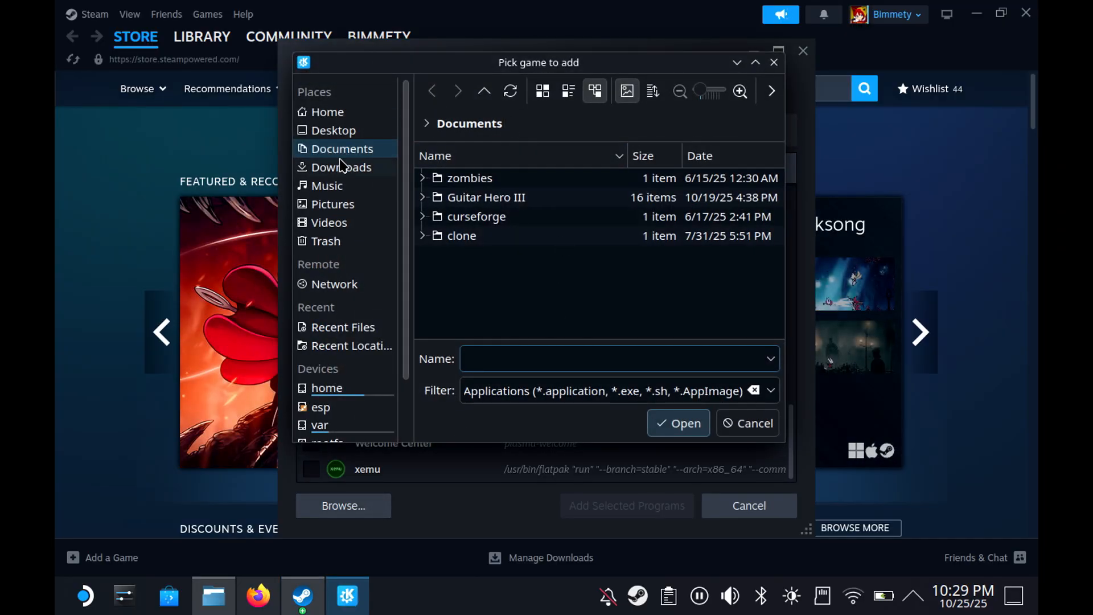
double_click(485, 197)
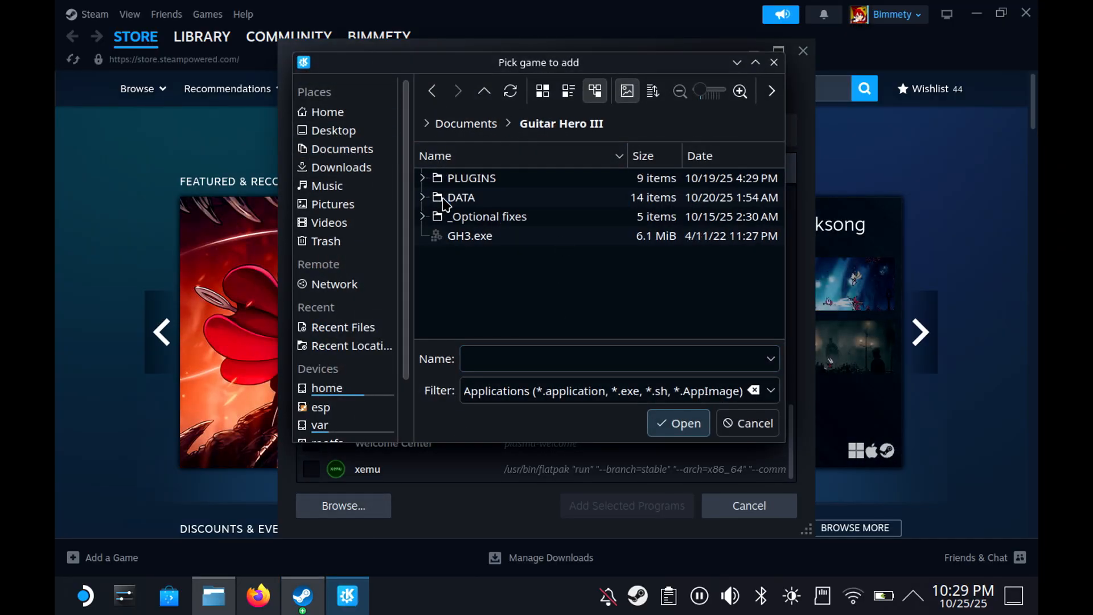
click(469, 236)
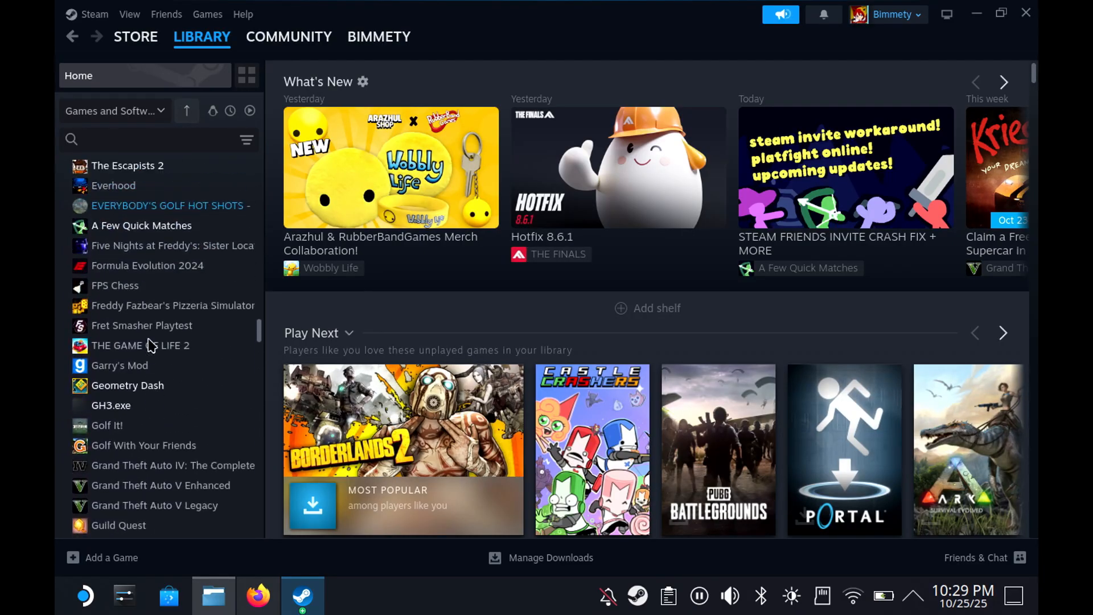
Step: Bring up the GH3.exe library entry's options to browse its local files
click(111, 406)
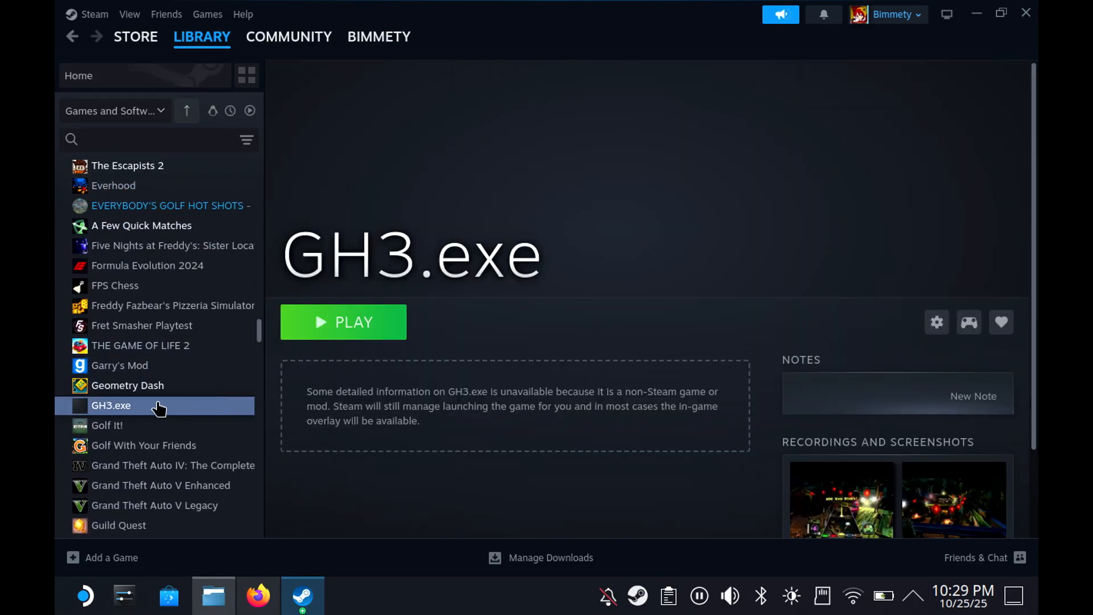
right_click(111, 406)
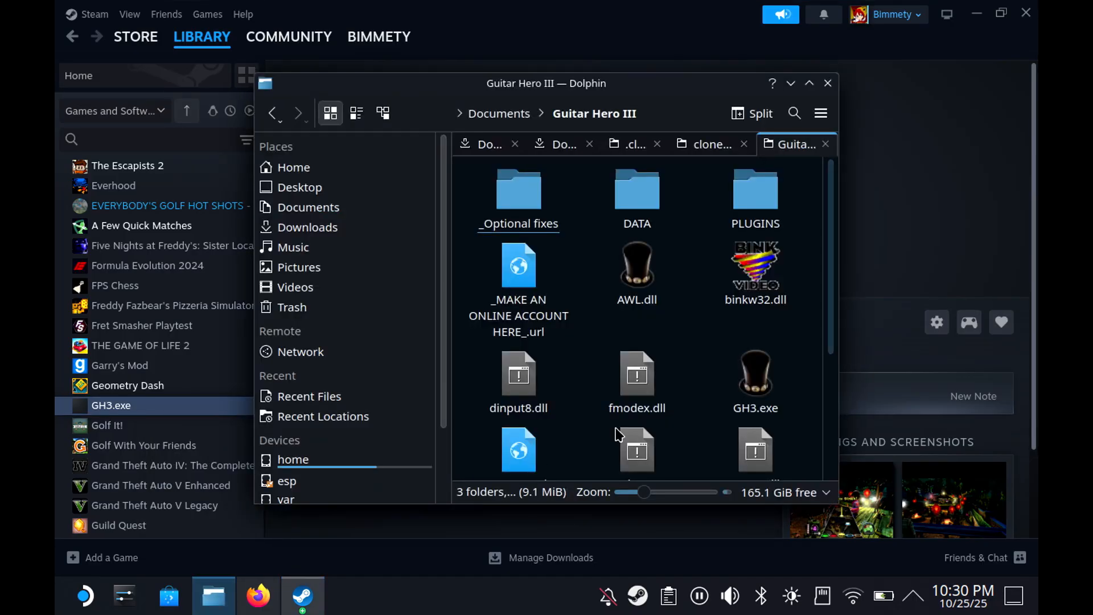
Step: Look through the Guitar Hero III folder contents in Dolphin before closing it
scroll(down, 3)
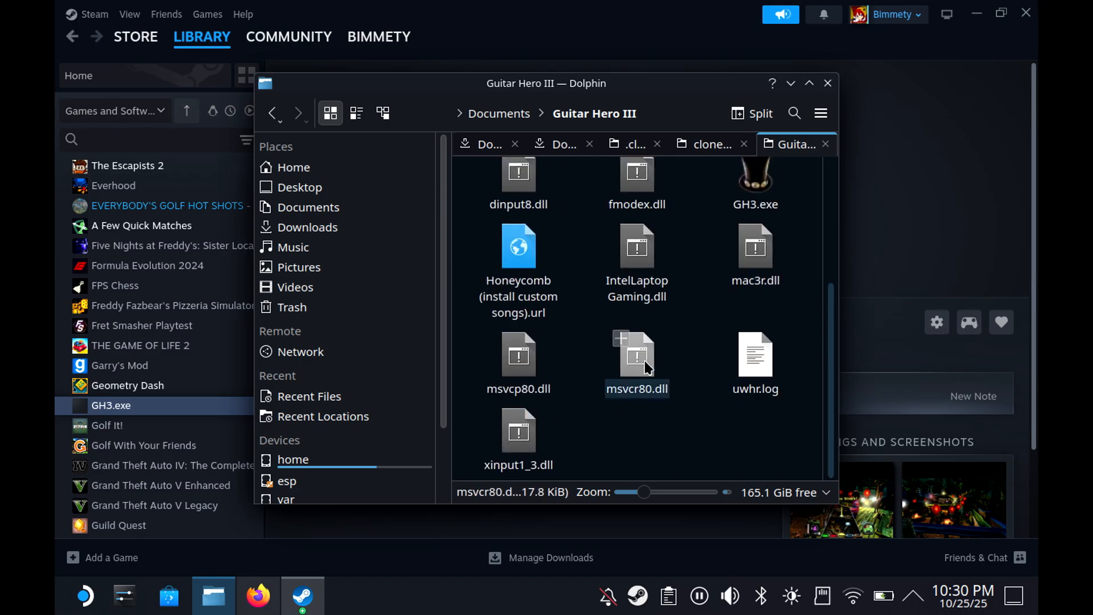
click(519, 433)
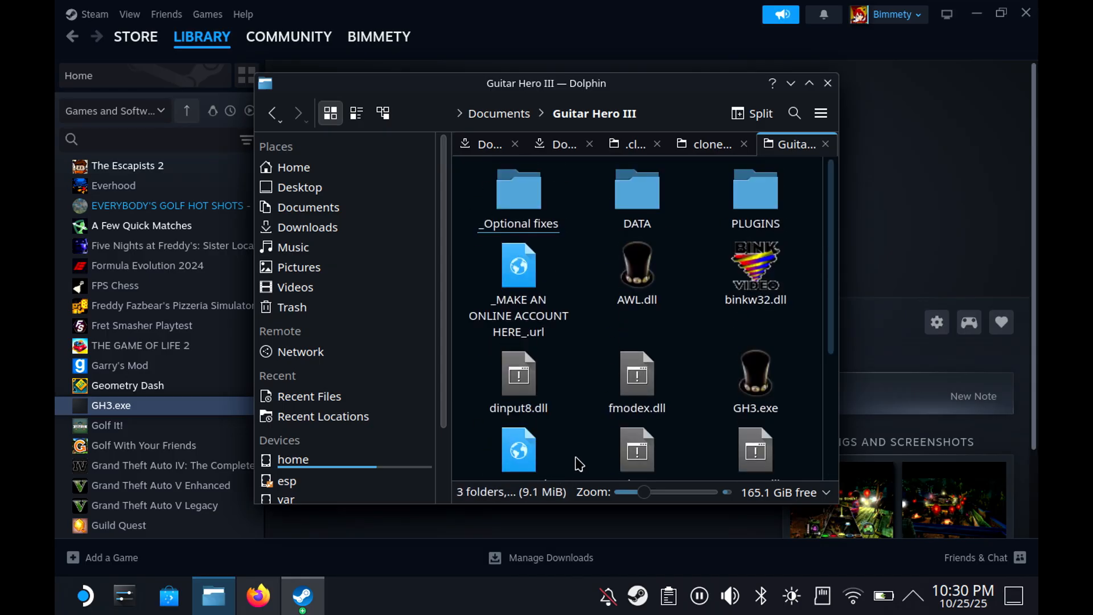
double_click(517, 199)
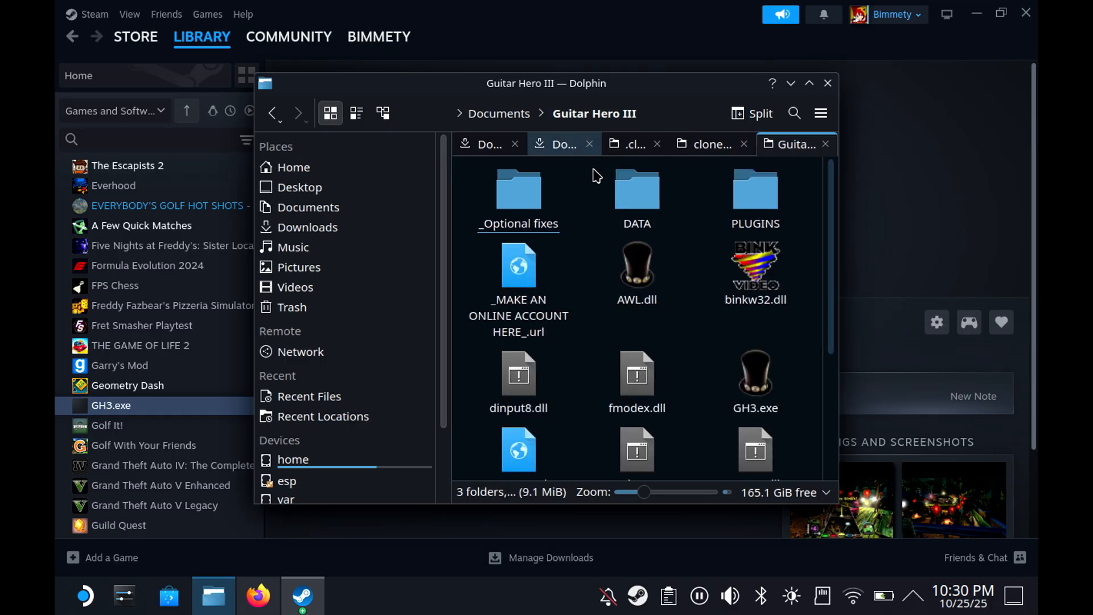
scroll(down, 3)
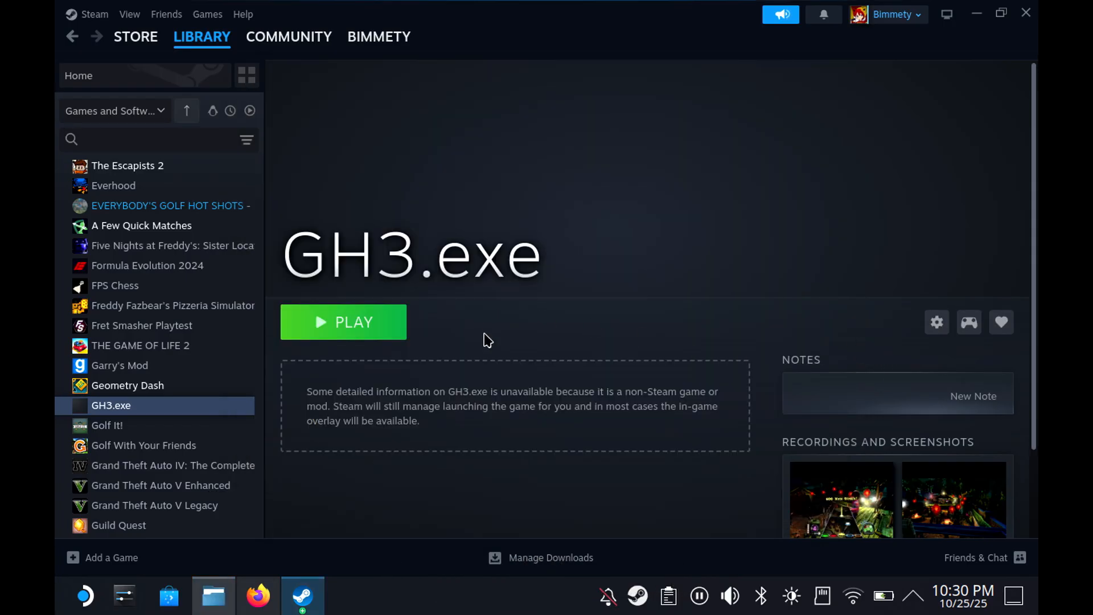
mouse_move(859, 356)
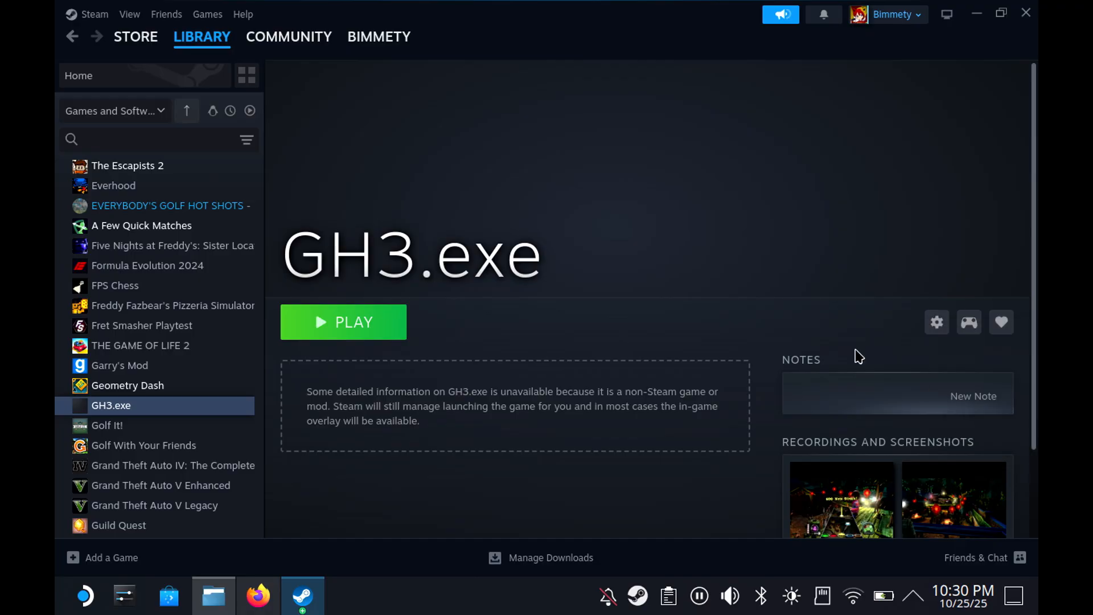
Step: Set GH3.exe's launch options to WINEDLLOVERRIDES="xinput1_3=n,b" %command% and close properties
click(936, 322)
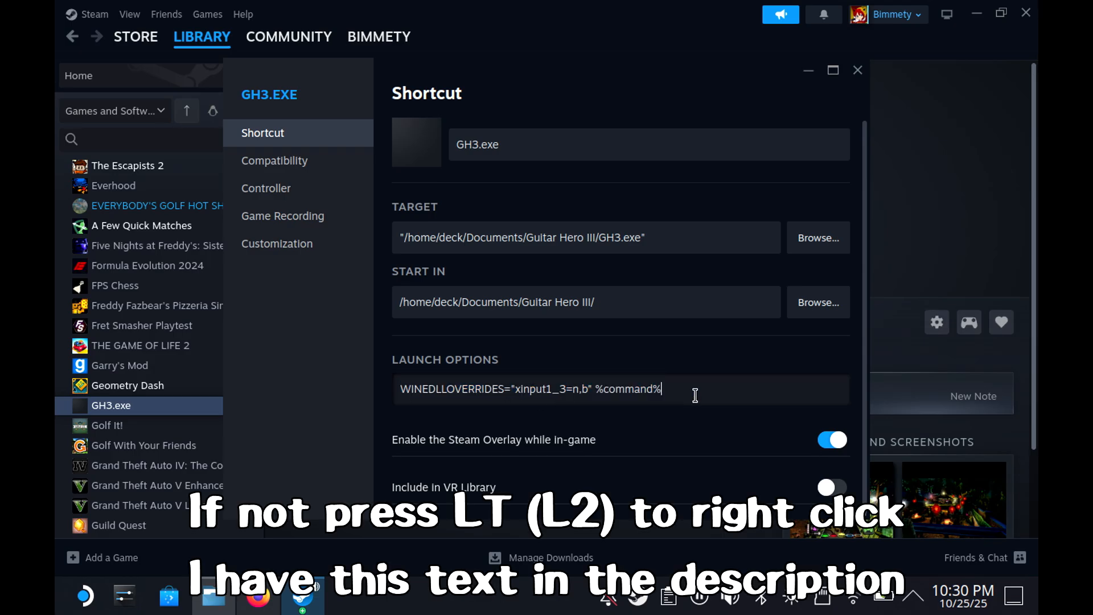
triple_click(530, 389)
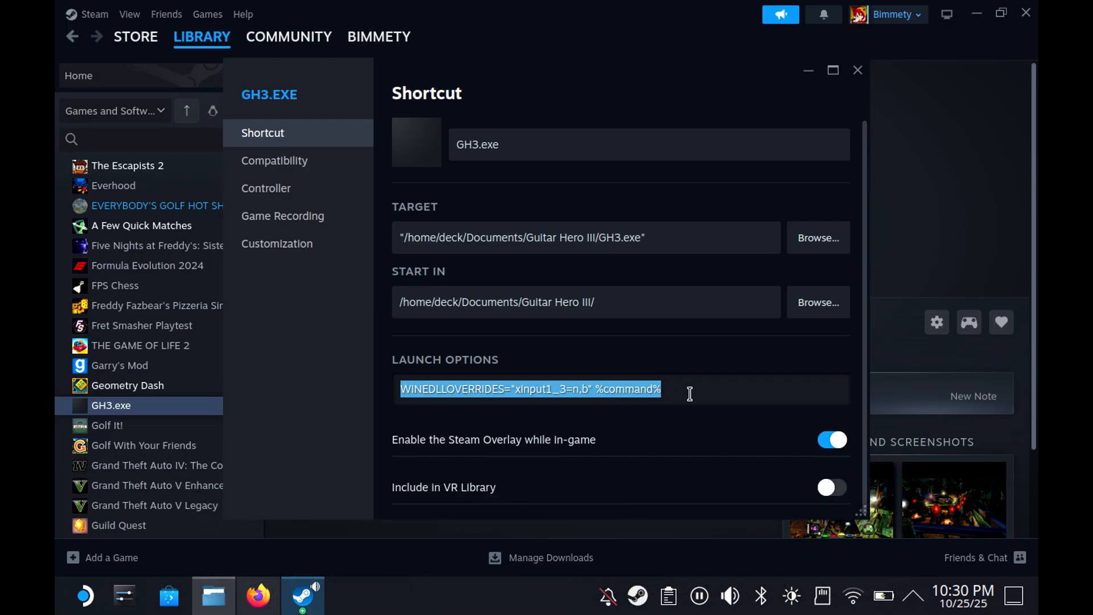
mouse_move(661, 375)
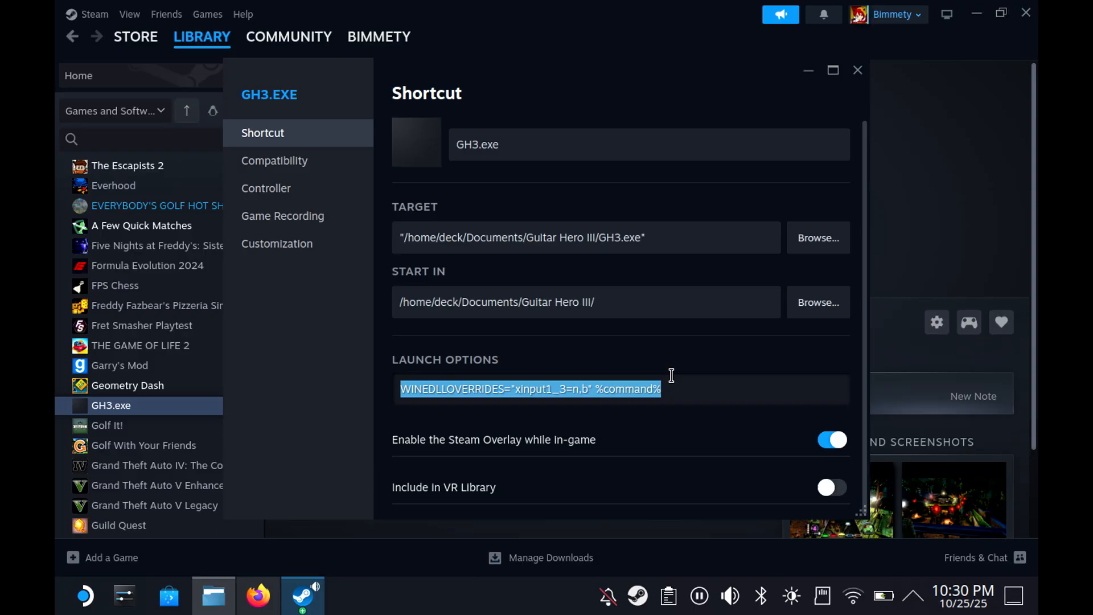
mouse_move(722, 393)
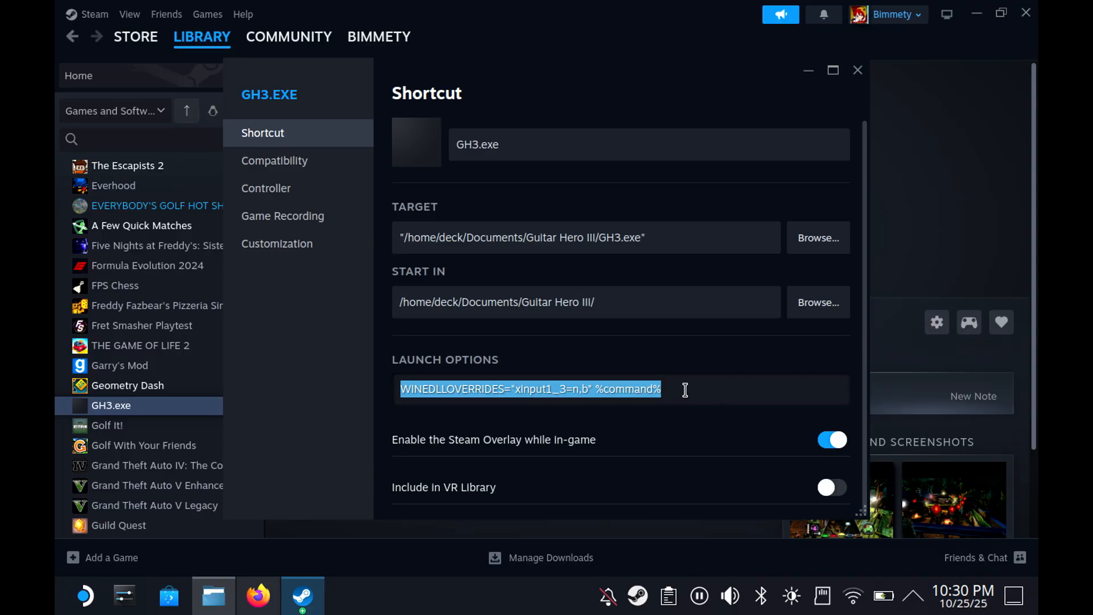
click(682, 390)
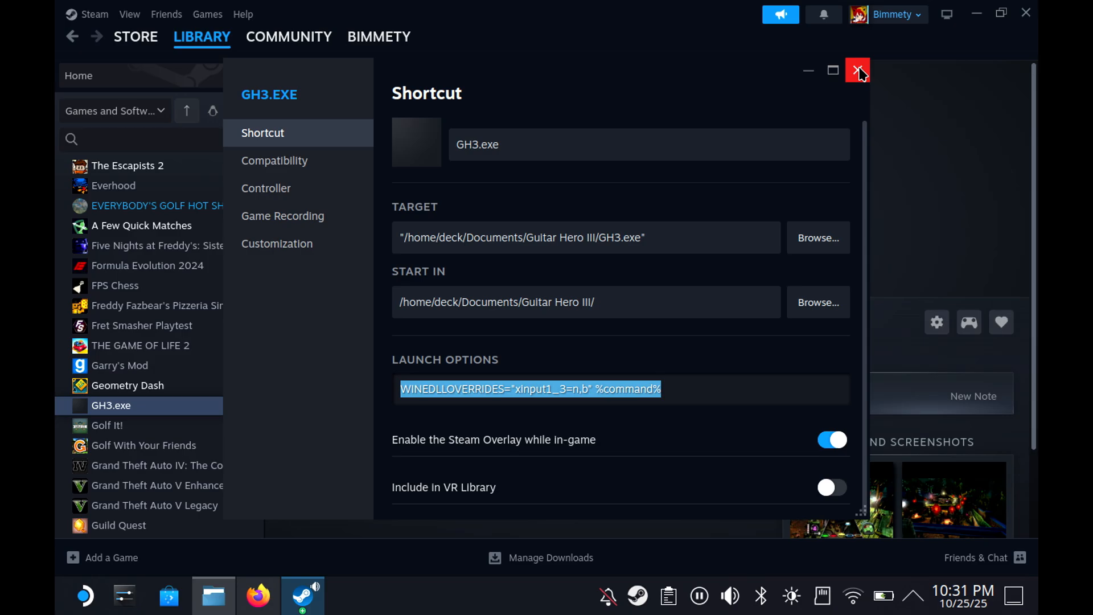
click(857, 71)
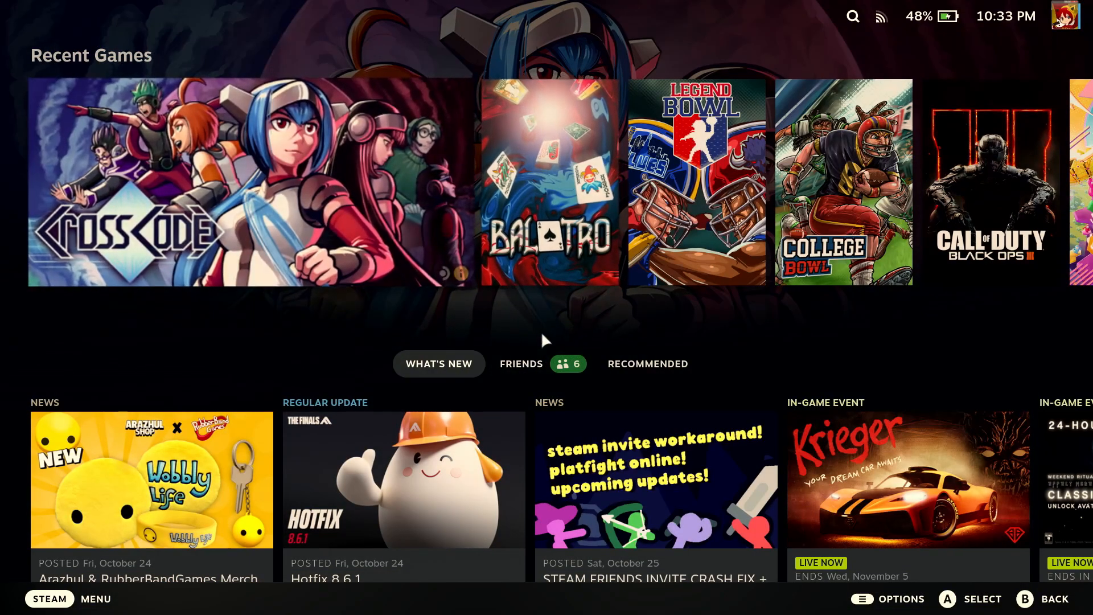
Step: Reach GH3.exe's page through the Library's Non-Steam tab and bring up its gear menu
click(49, 598)
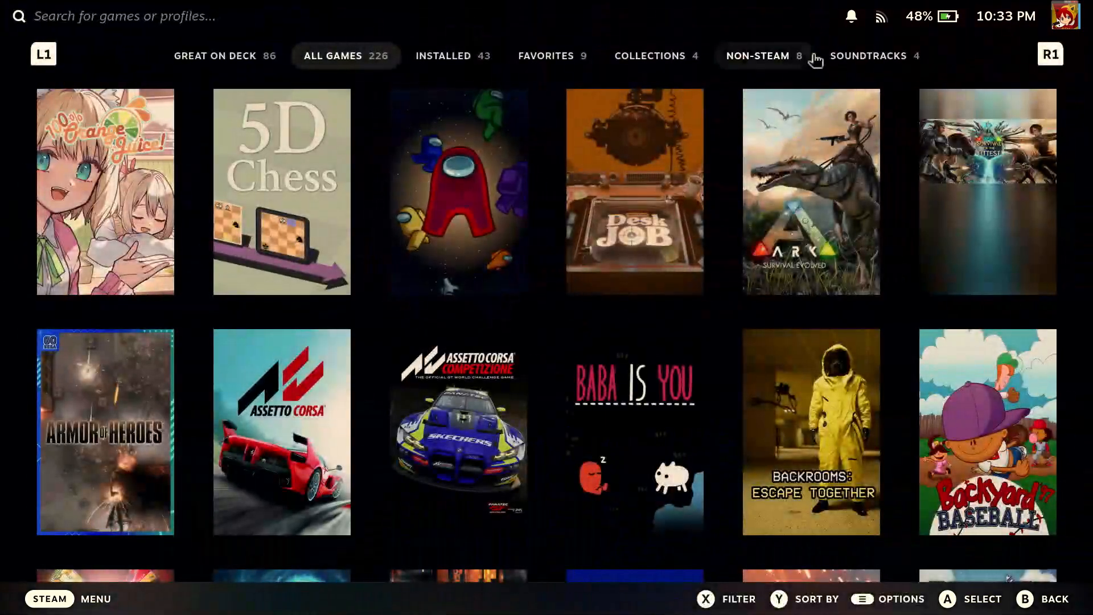
click(758, 56)
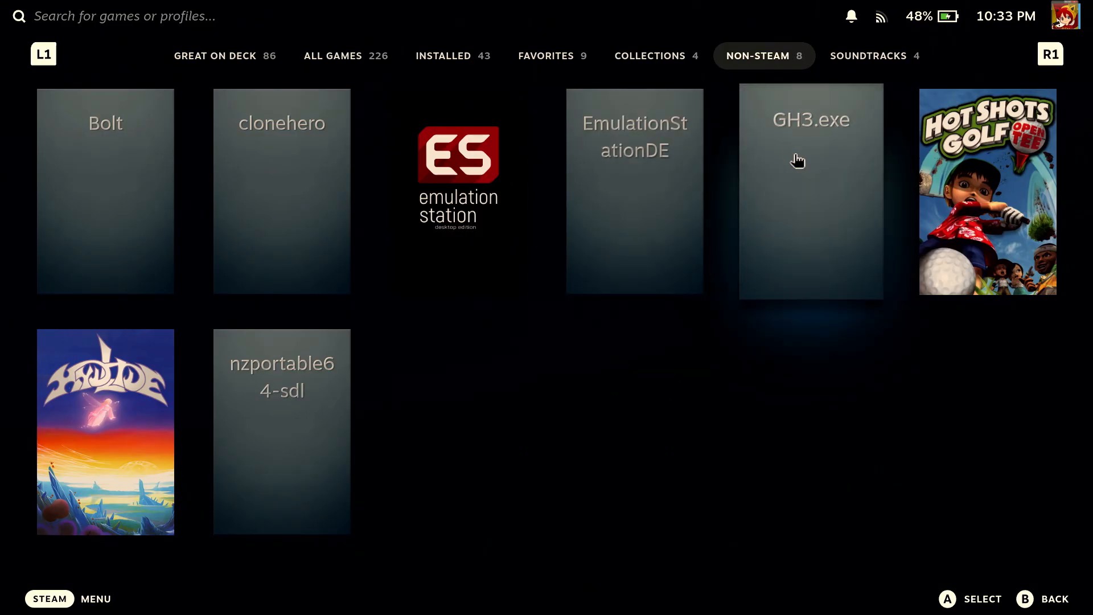
click(810, 191)
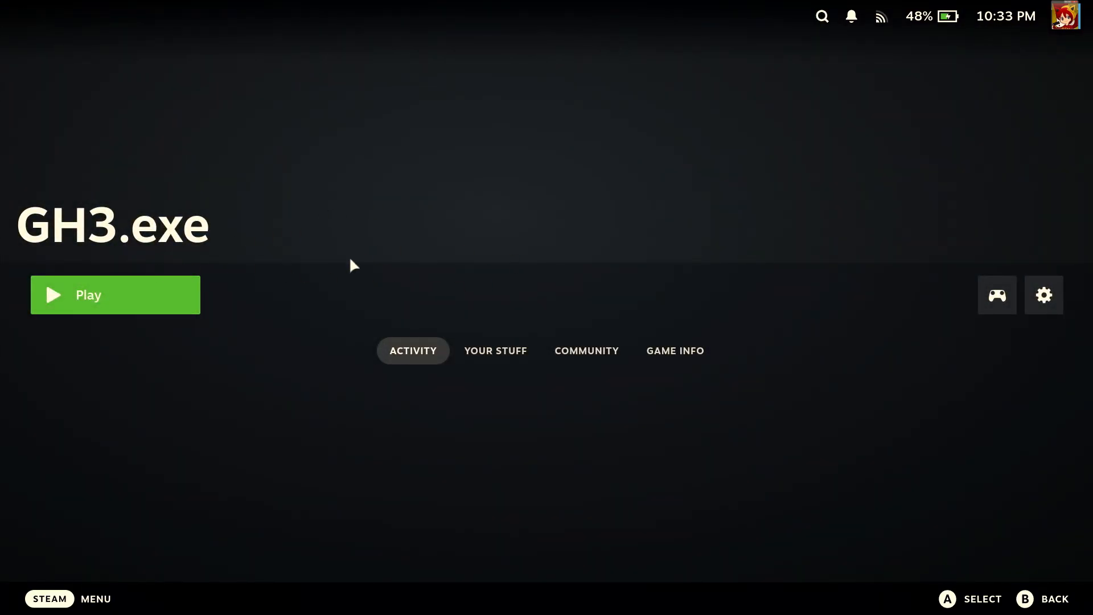
mouse_move(928, 300)
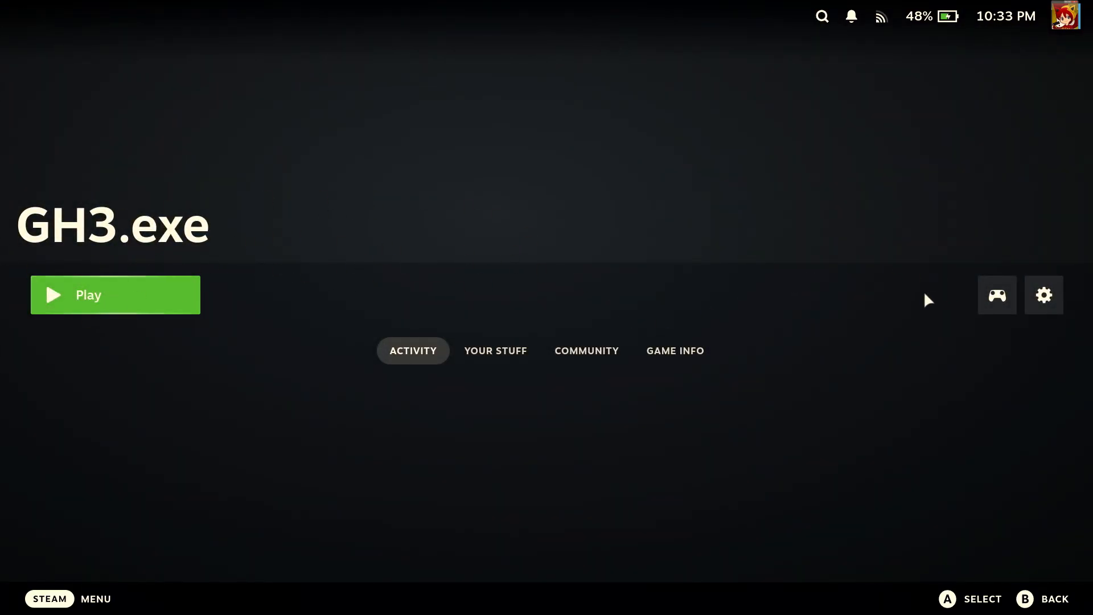
click(1044, 294)
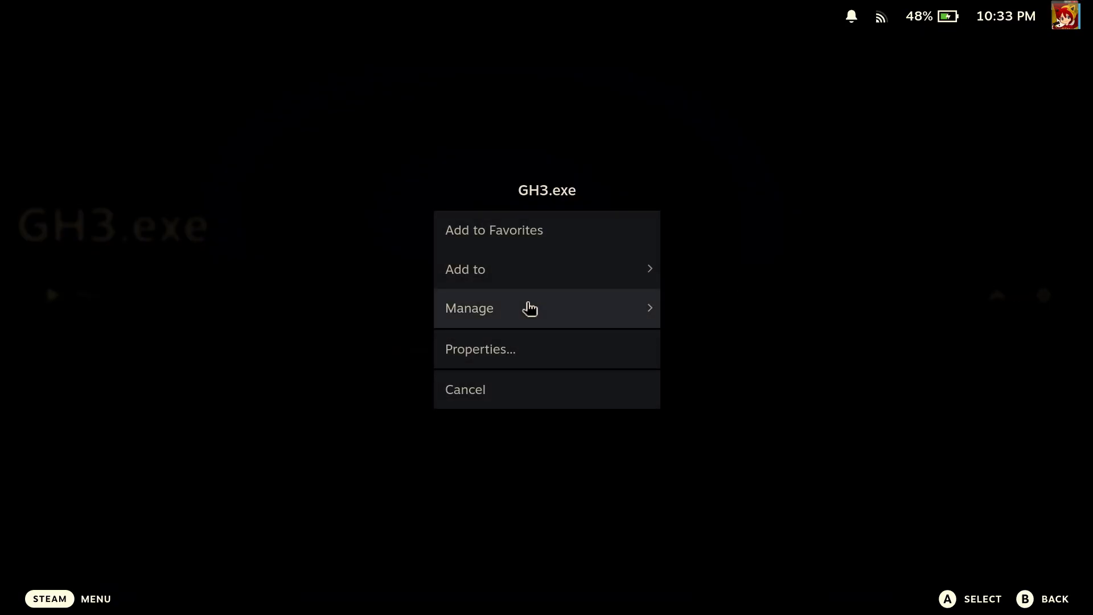
Step: Confirm Disable Steam Input and forced Proton Experimental in Properties, then launch GH3.exe
click(480, 349)
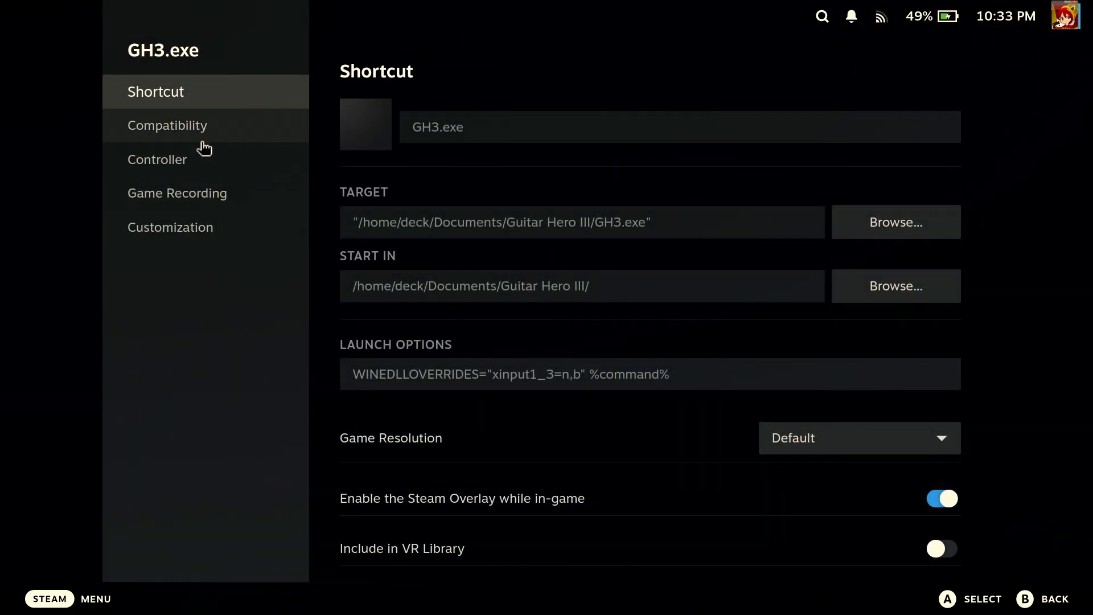
click(160, 159)
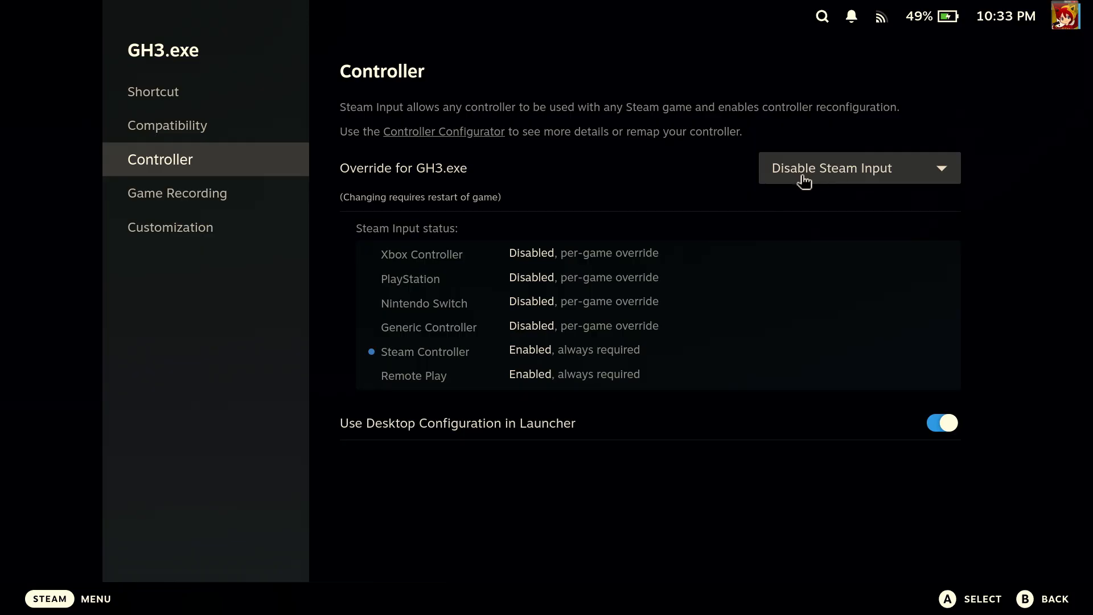
mouse_move(746, 181)
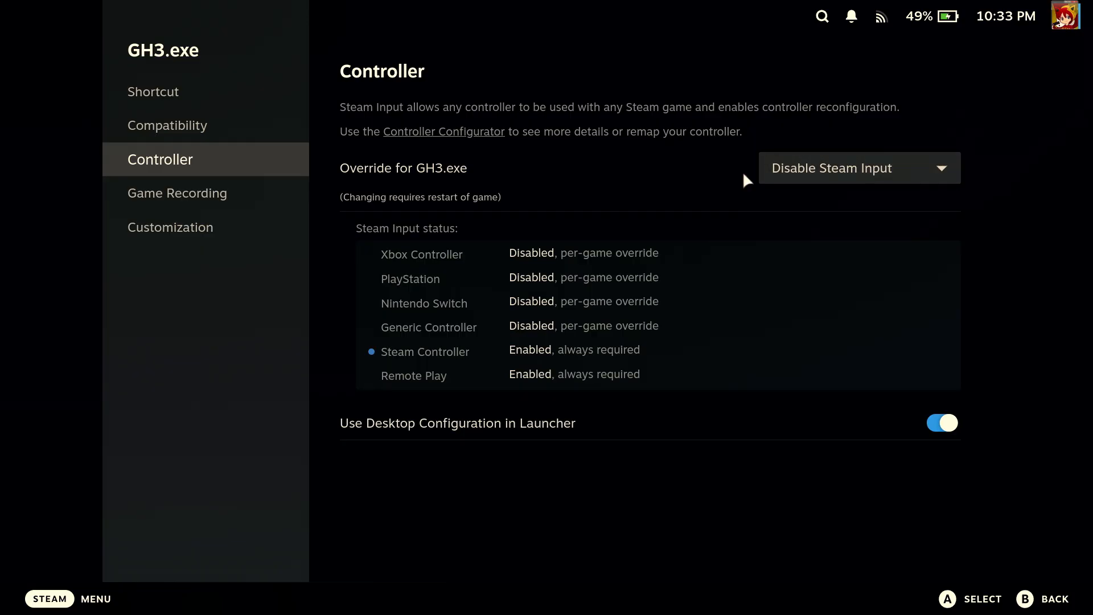
mouse_move(675, 173)
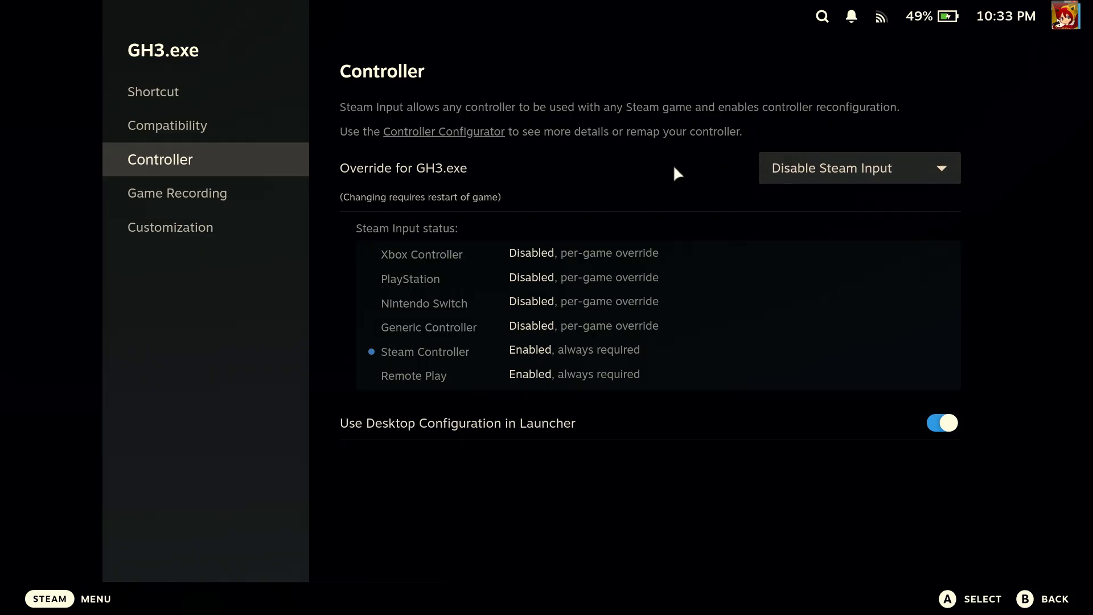
click(171, 125)
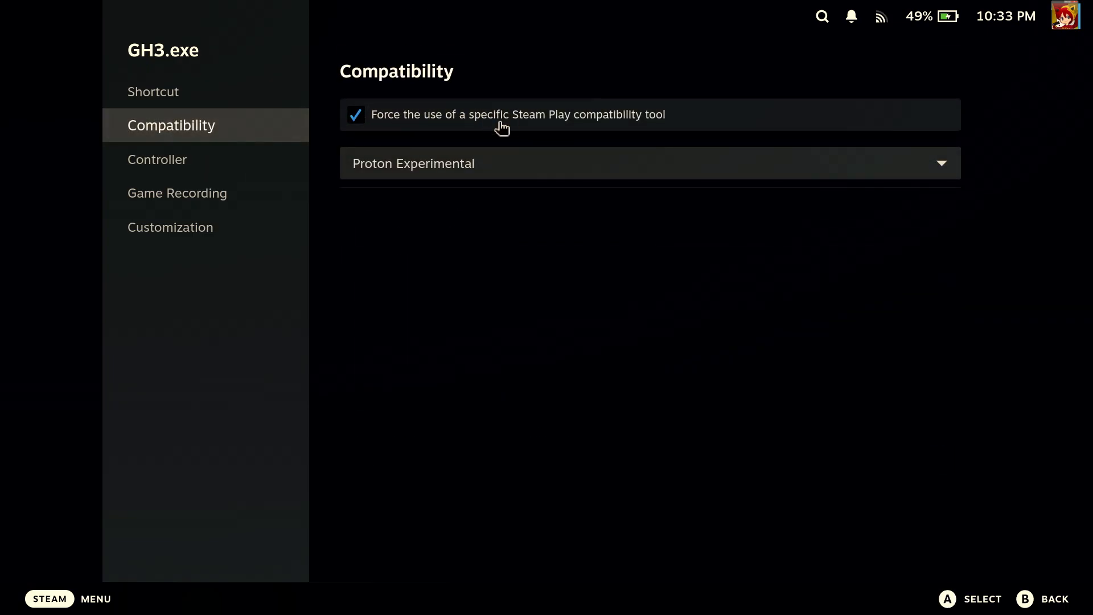
mouse_move(685, 105)
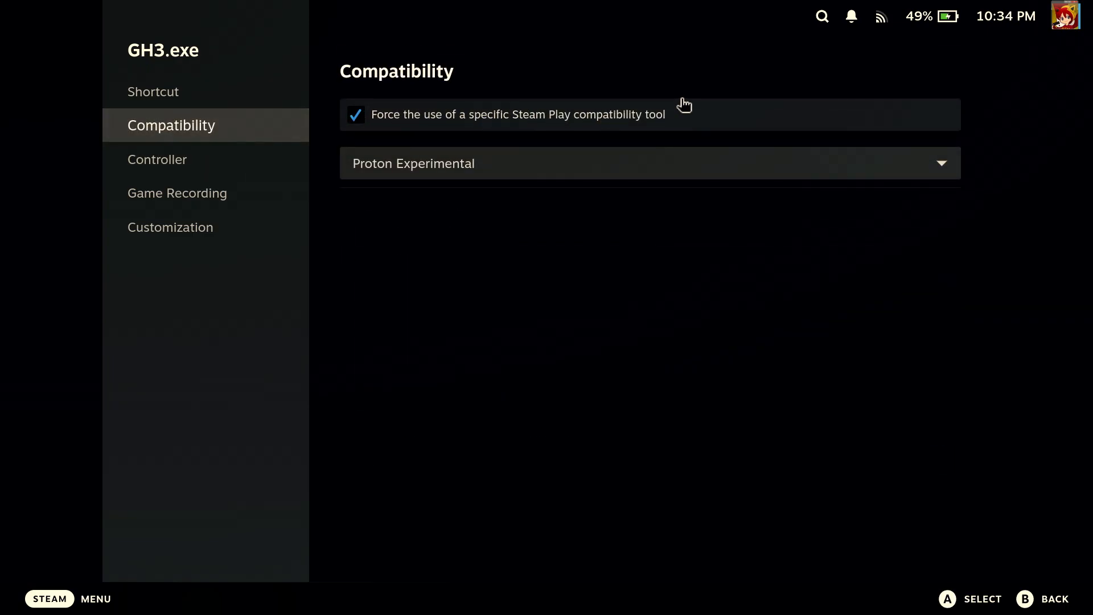
mouse_move(582, 426)
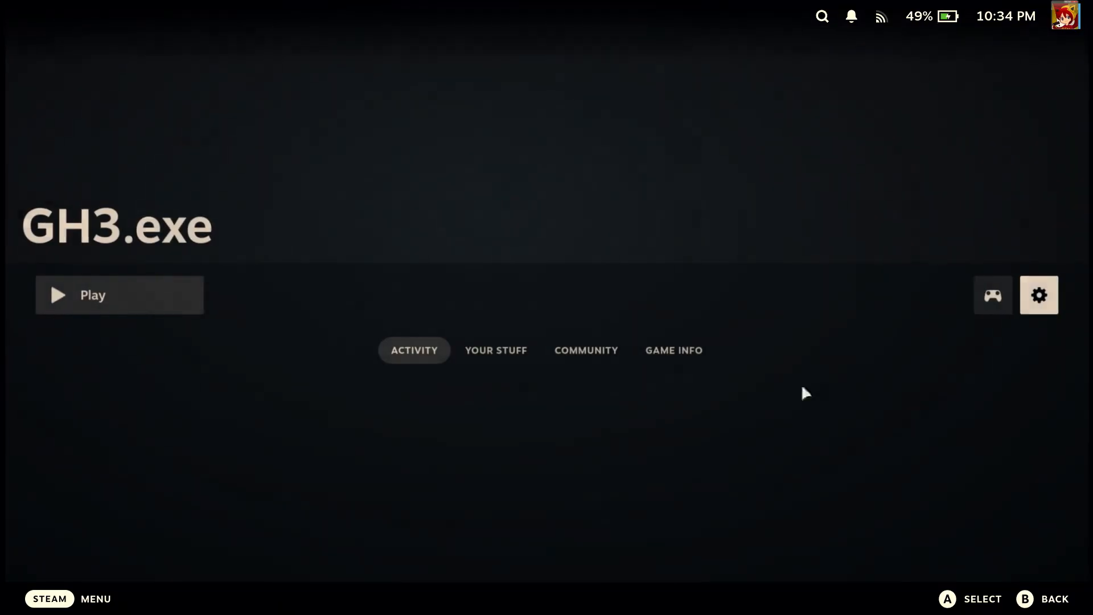
click(120, 294)
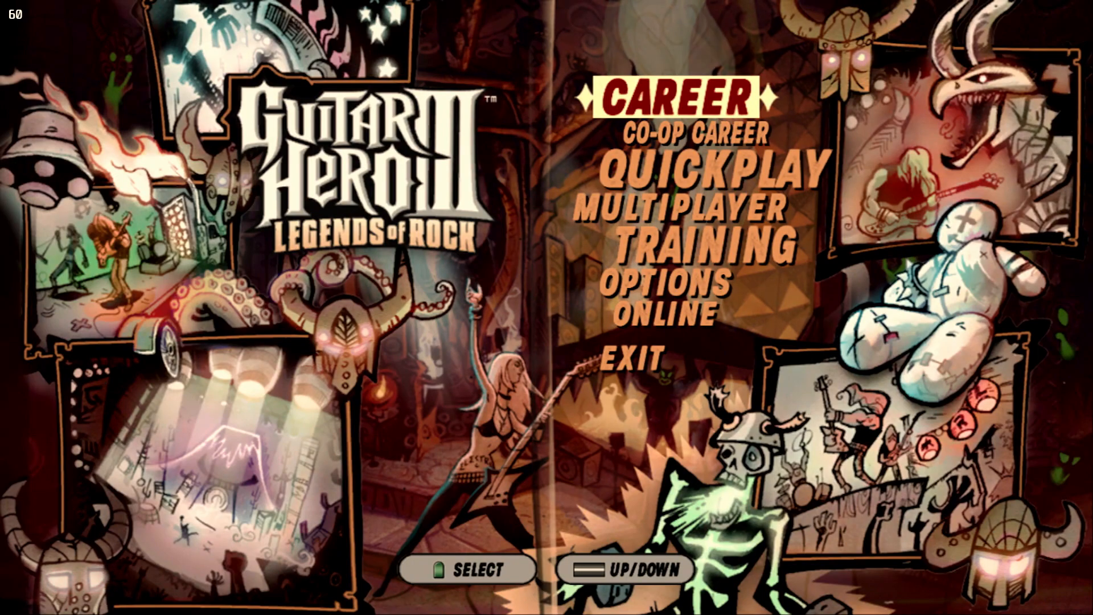
Step: Move down the main menu into Options, then bring up the Steam Deck controller layout
key(Down)
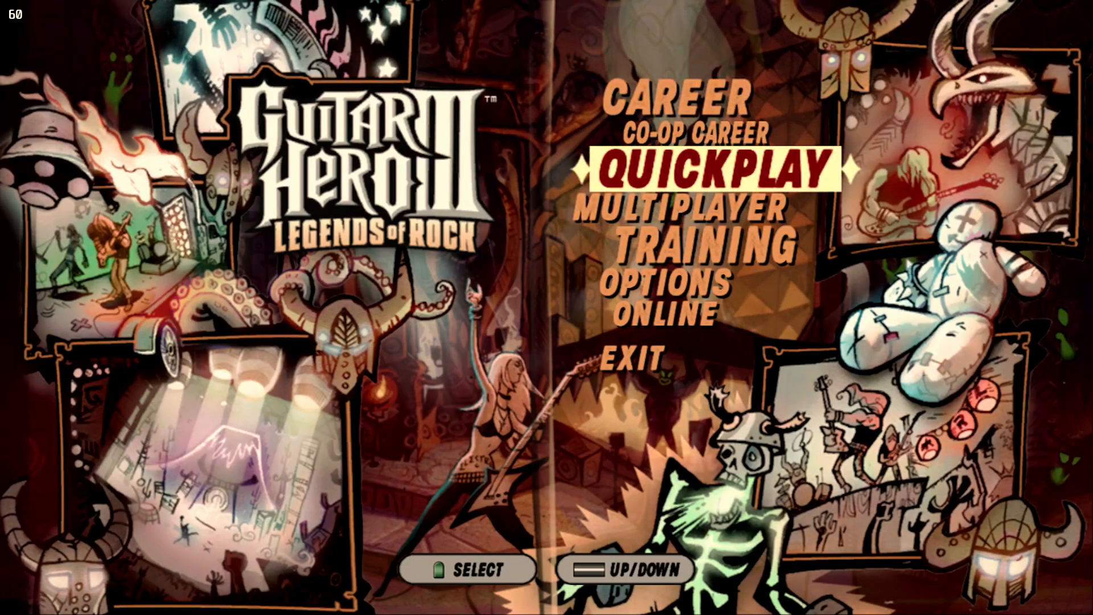
key(Down)
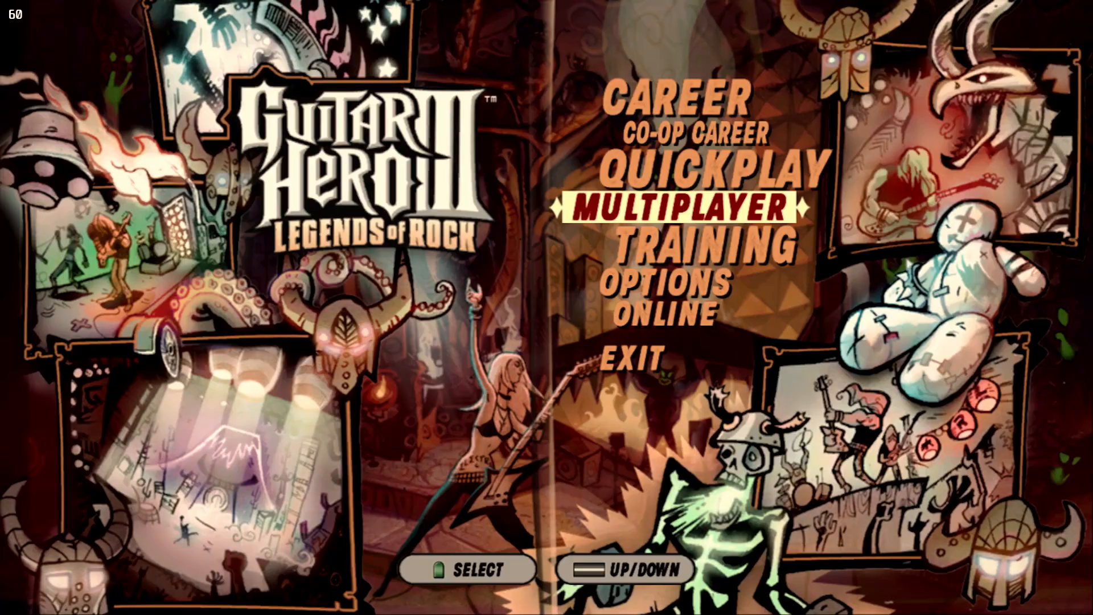
click(659, 284)
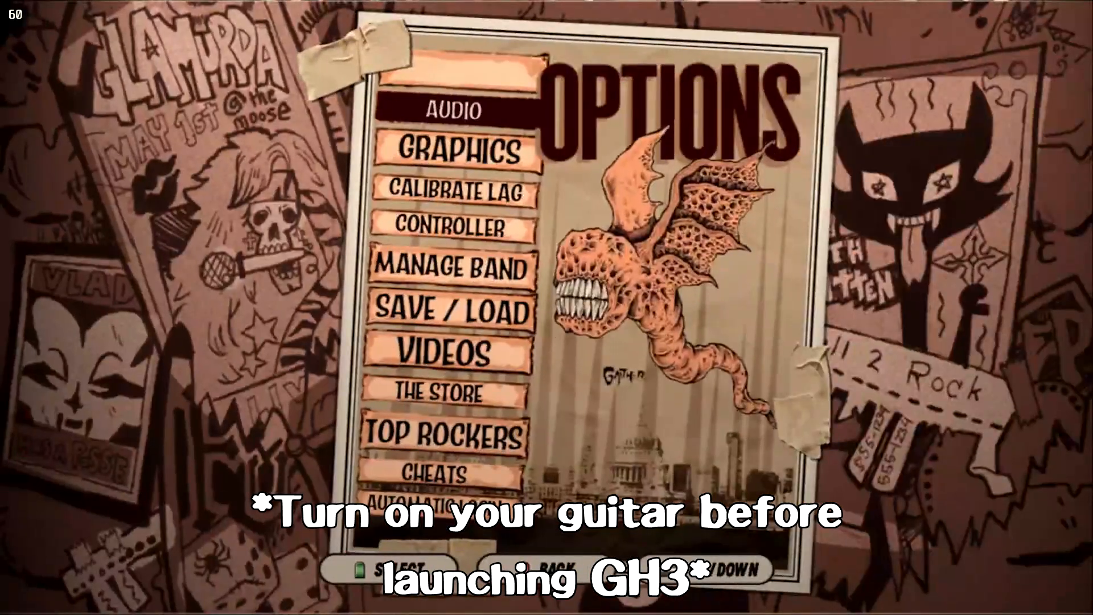
click(450, 224)
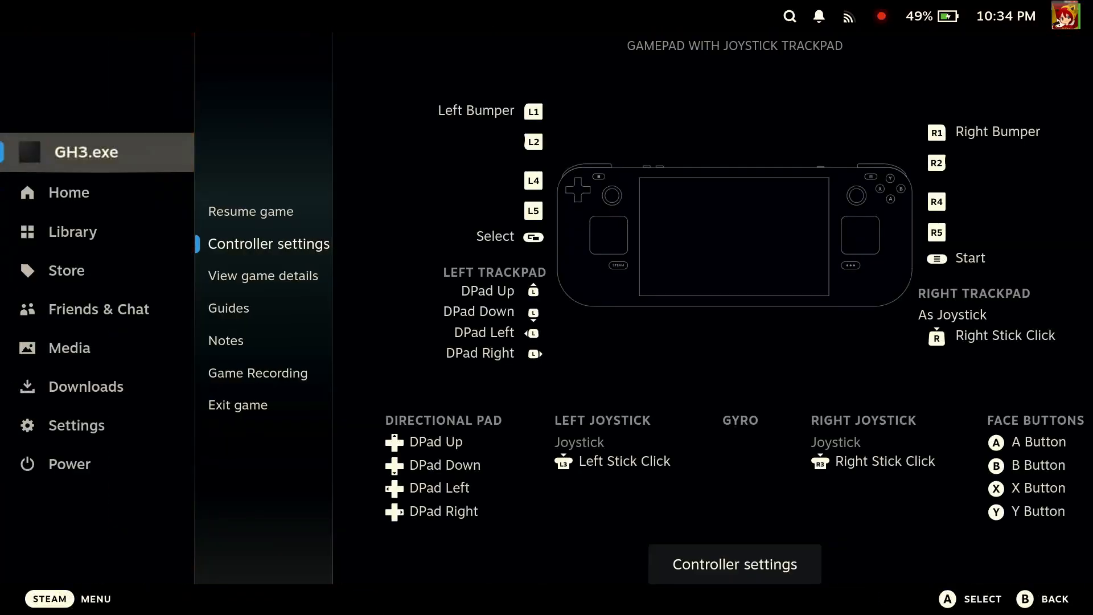
Step: Exit the running game from the overlay and launch GH3.exe again
click(237, 405)
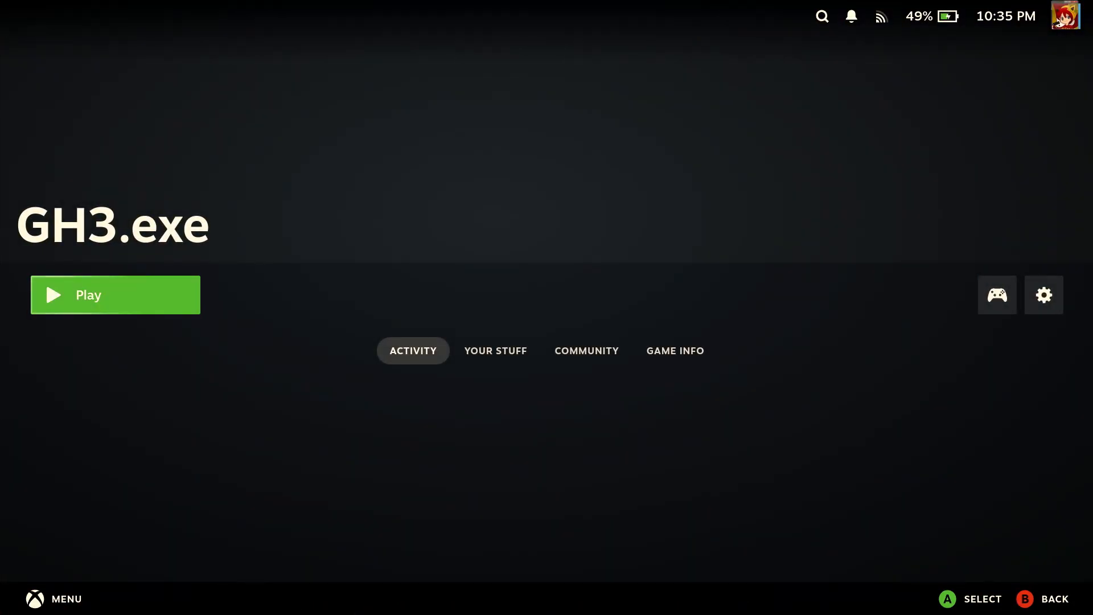
click(115, 294)
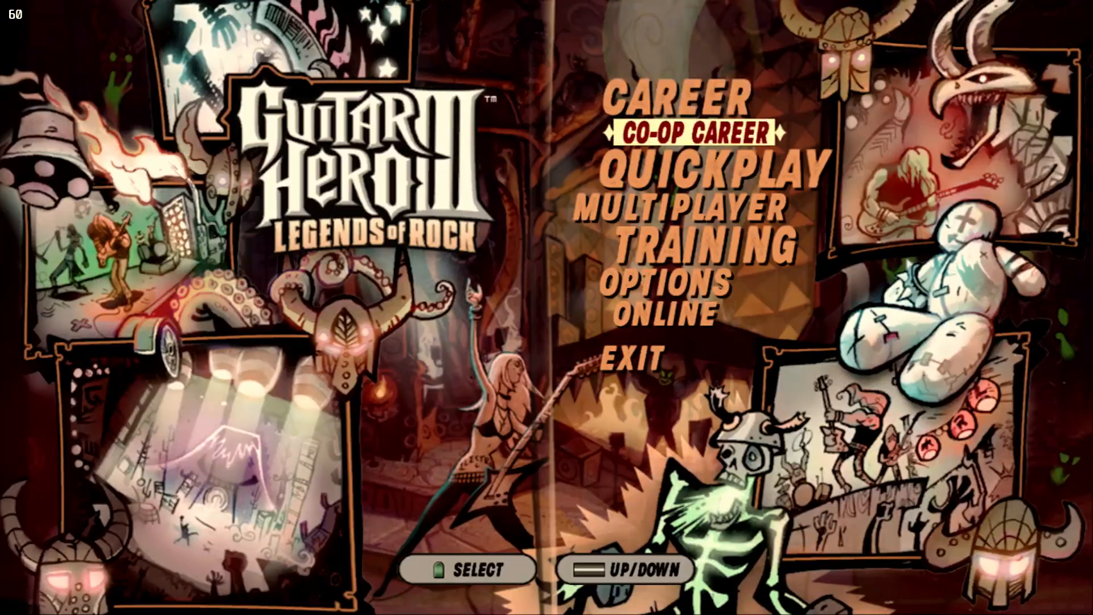
Step: Select Co-op Career to reach the Starting Out Small setlist beginning with Slow Ride
click(673, 101)
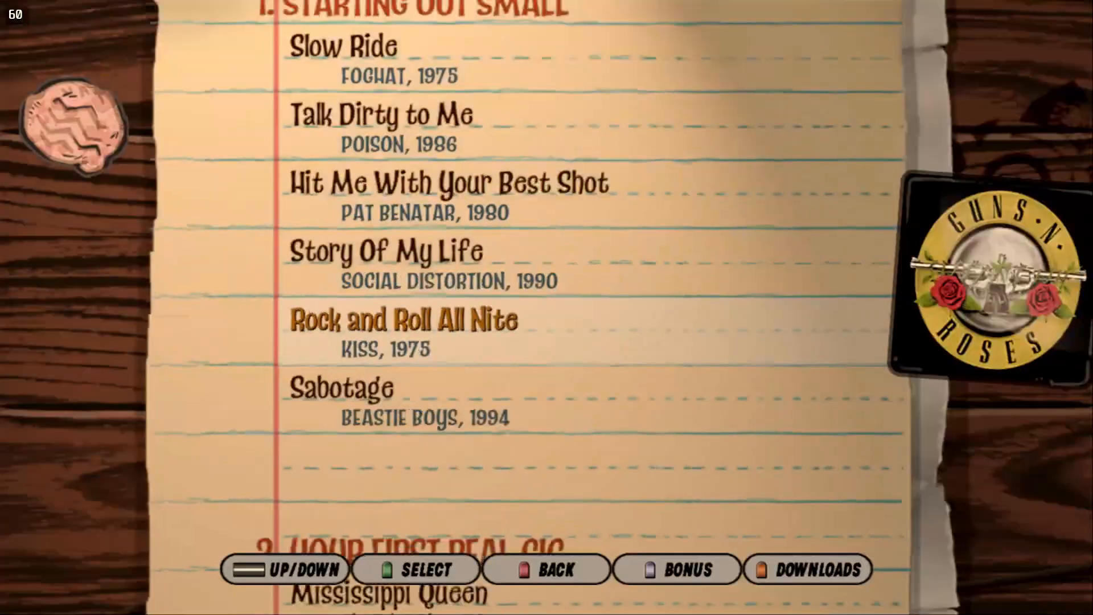